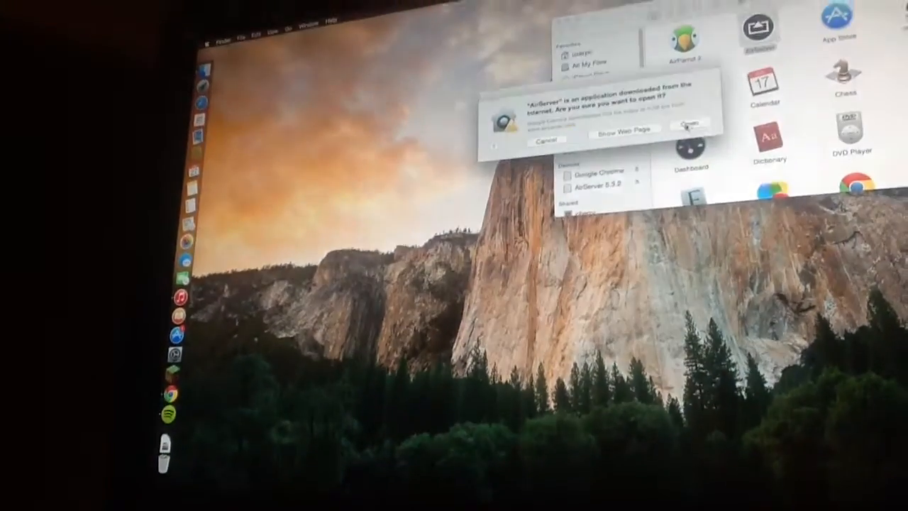
click(690, 125)
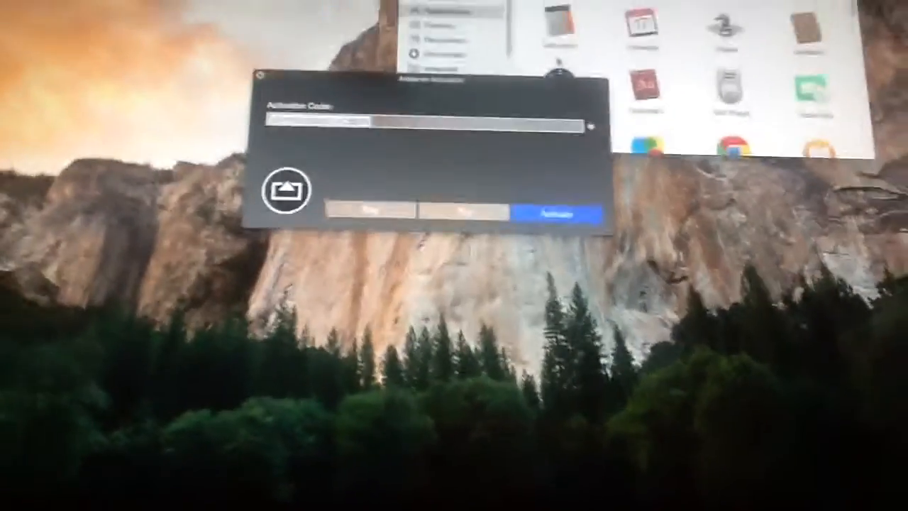
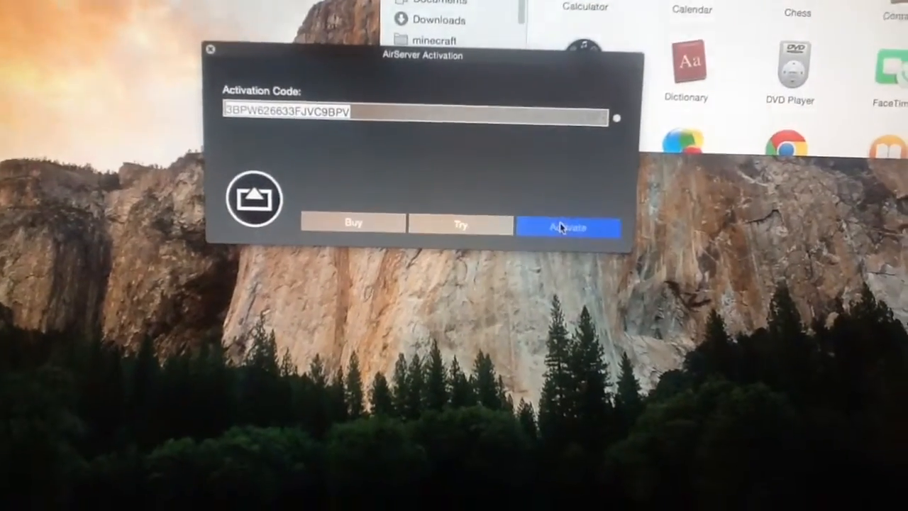
click(567, 227)
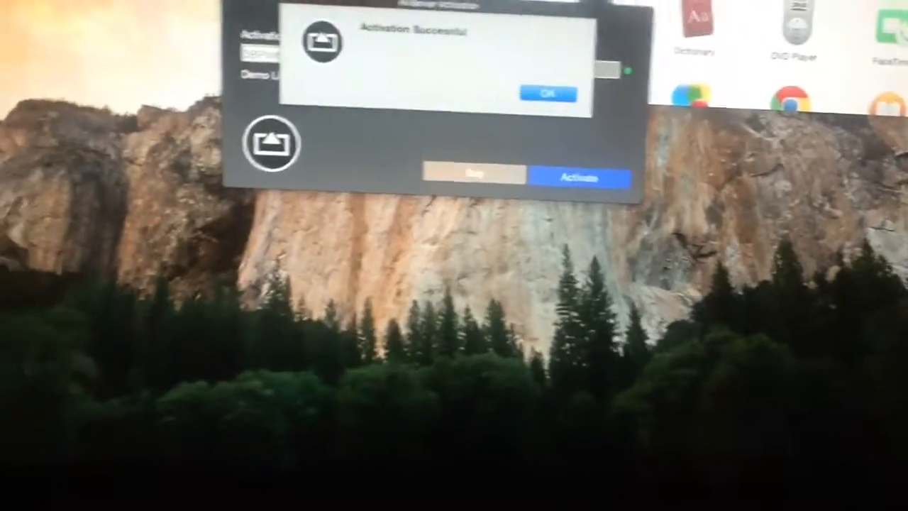
click(545, 94)
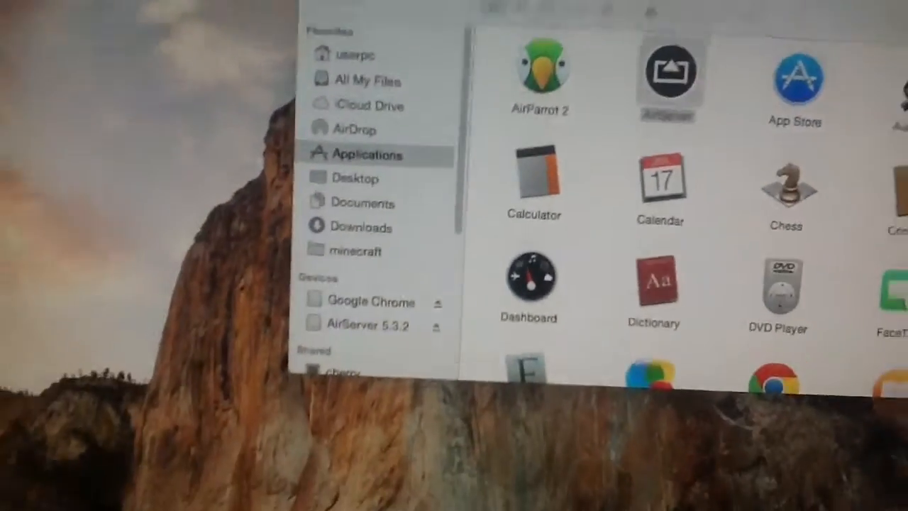
Launch AirParrot 2 from the Applications folder
click(536, 68)
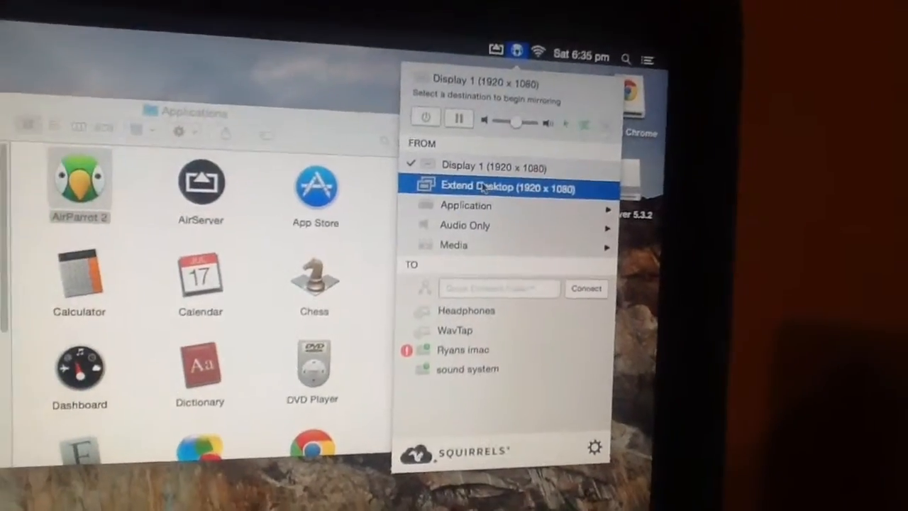
Choose Extend Desktop (1920 x 1080) as the AirParrot 2 source
click(497, 187)
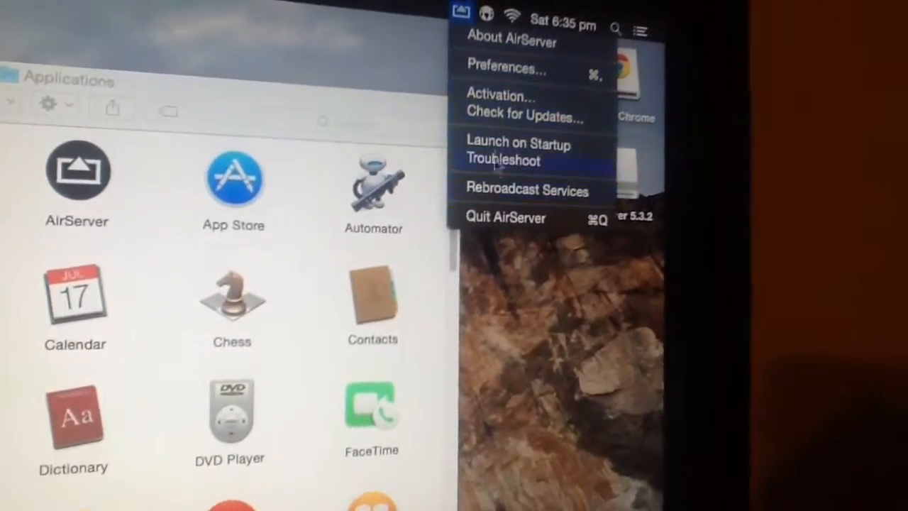
Send the extended desktop to the sound system receiver from the AirParrot 2 menu
click(505, 68)
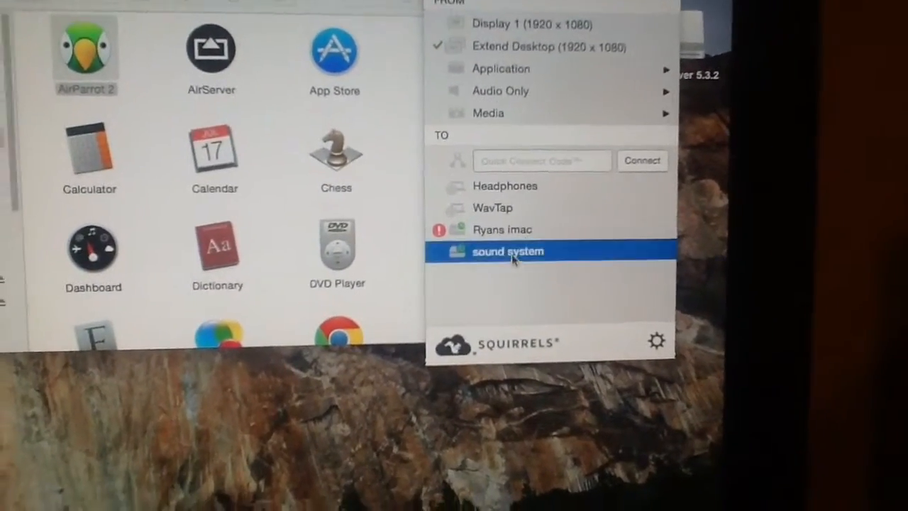
click(506, 251)
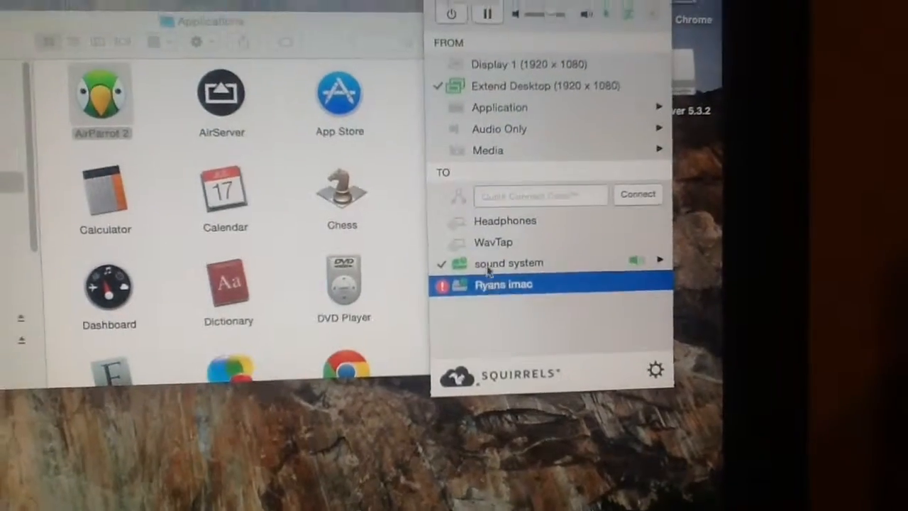